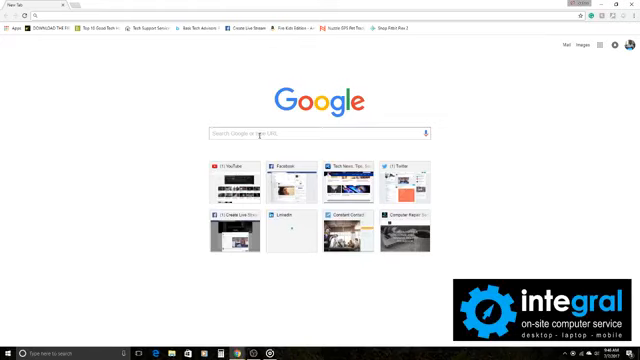
Go to haveibeenpwned.com from Chrome's new tab page
{"action": "left_click", "coordinate": [316, 132]}
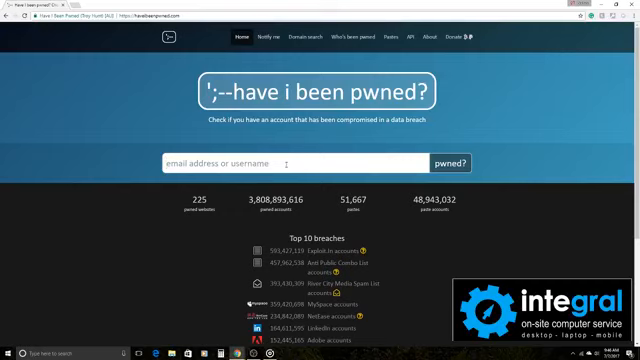
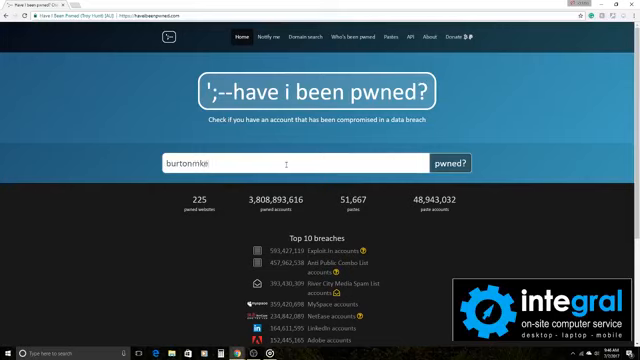
{"action": "key", "text": "Backspace"}
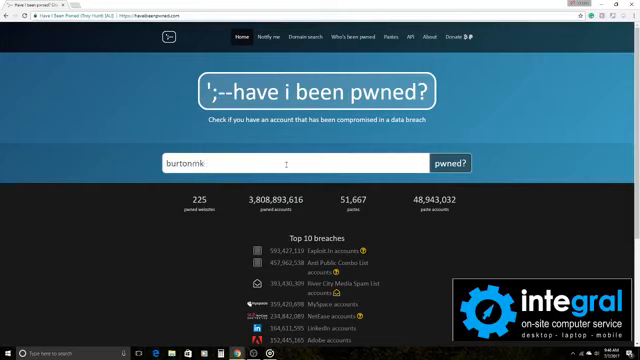
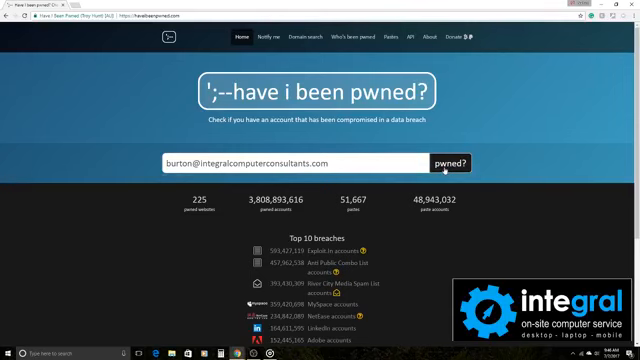
Run the pwned? check, browse the four-breach result and FAQ, then return to the results
{"action": "left_click", "coordinate": [452, 162]}
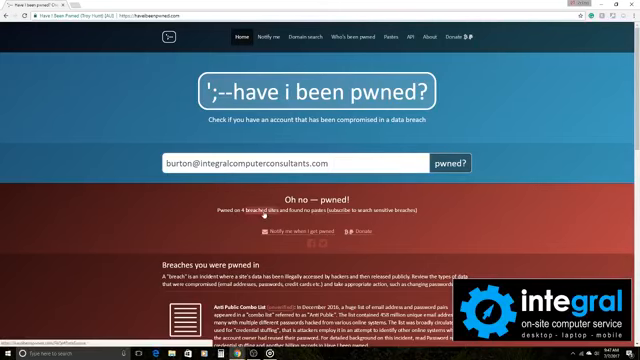
{"action": "scroll", "scroll_direction": "down", "scroll_amount": 3}
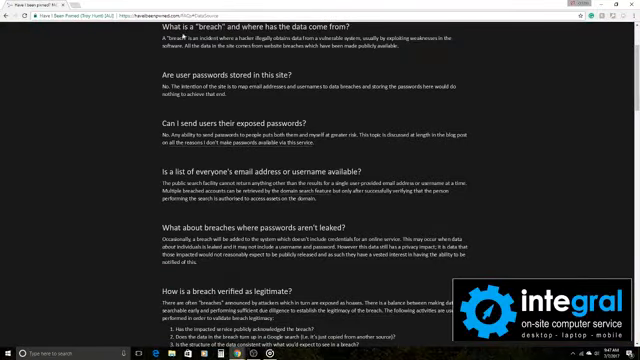
{"action": "scroll", "scroll_direction": "up", "scroll_amount": 3}
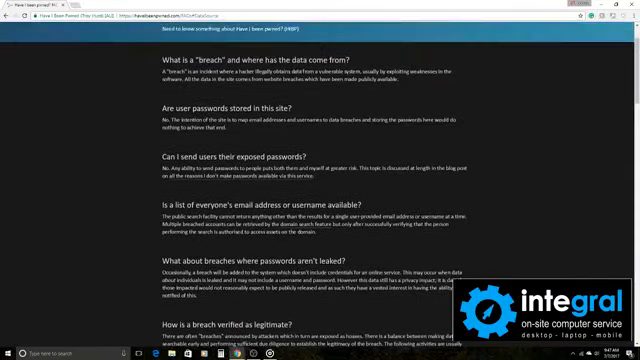
{"action": "scroll", "scroll_direction": "up", "scroll_amount": 3}
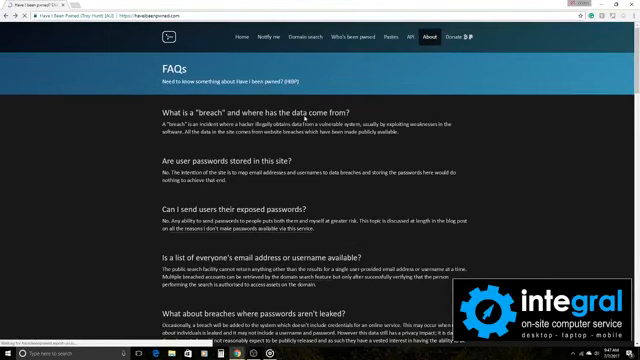
{"action": "left_click", "coordinate": [240, 40]}
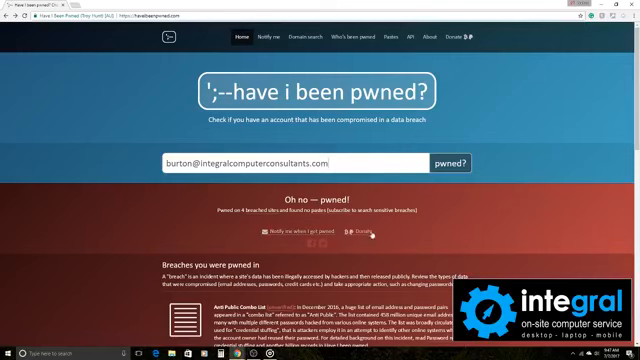
{"action": "scroll", "scroll_direction": "down", "scroll_amount": 3}
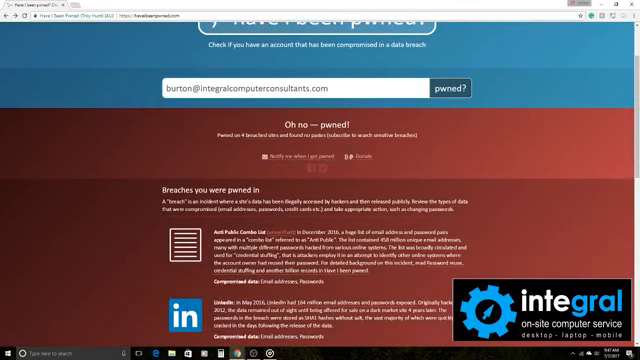
{"action": "scroll", "scroll_direction": "down", "scroll_amount": 3}
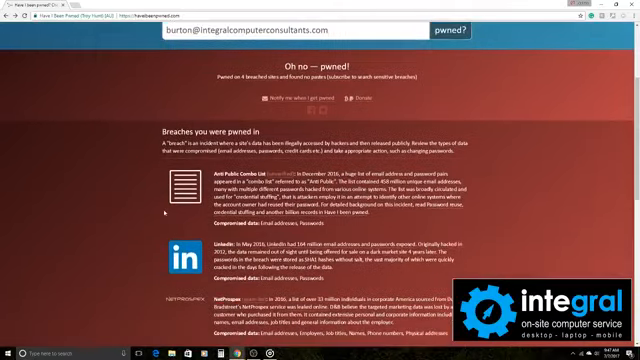
{"action": "scroll", "scroll_direction": "down", "scroll_amount": 3}
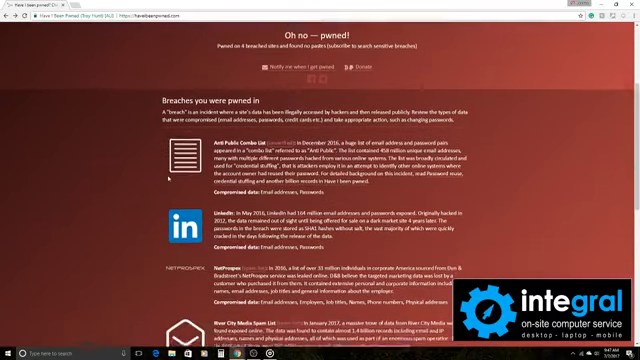
{"action": "scroll", "scroll_direction": "down", "scroll_amount": 3}
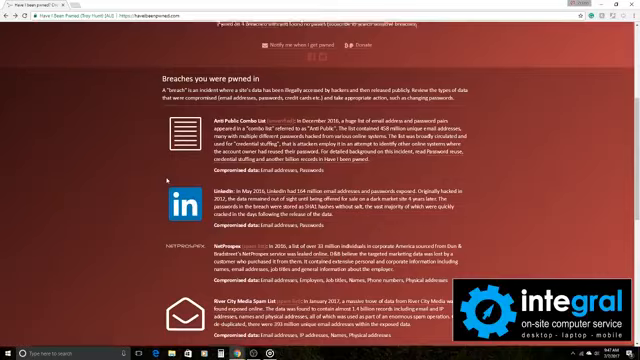
{"action": "scroll", "scroll_direction": "up", "scroll_amount": 3}
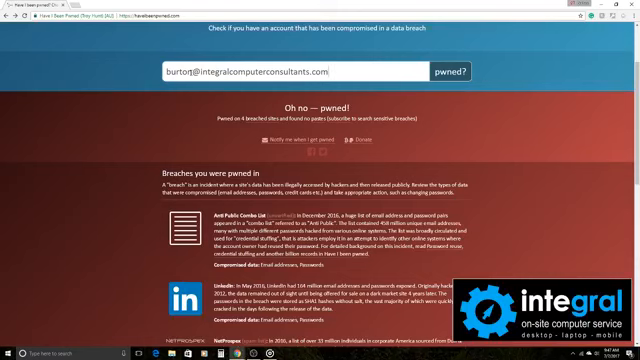
{"action": "scroll", "scroll_direction": "down", "scroll_amount": 3}
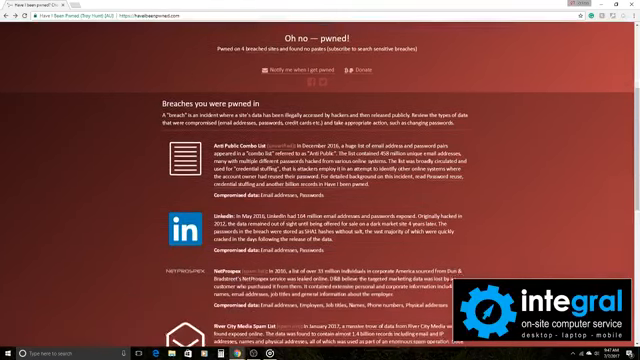
{"action": "scroll", "scroll_direction": "down", "scroll_amount": 3}
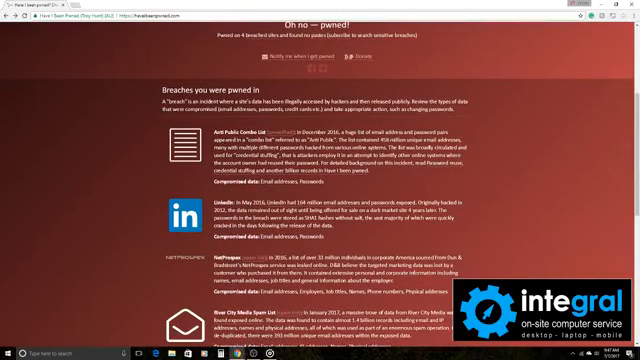
{"action": "scroll", "scroll_direction": "down", "scroll_amount": 3}
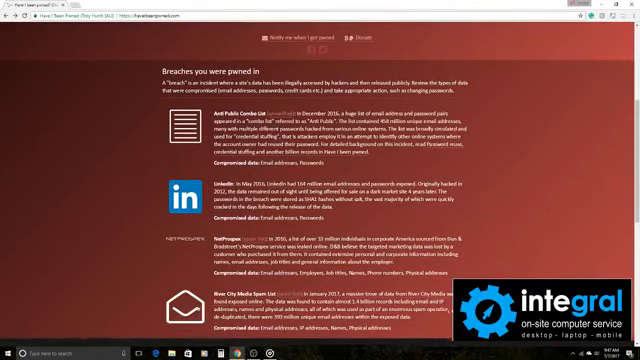
{"action": "scroll", "scroll_direction": "down", "scroll_amount": 3}
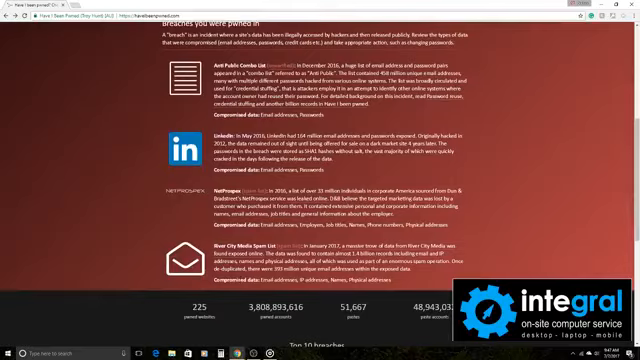
{"action": "scroll", "scroll_direction": "up", "scroll_amount": 3}
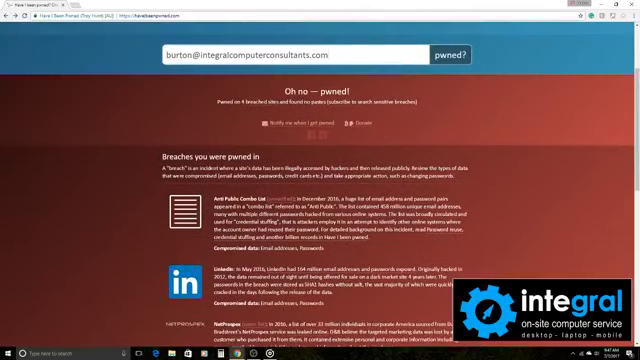
{"action": "scroll", "scroll_direction": "up", "scroll_amount": 3}
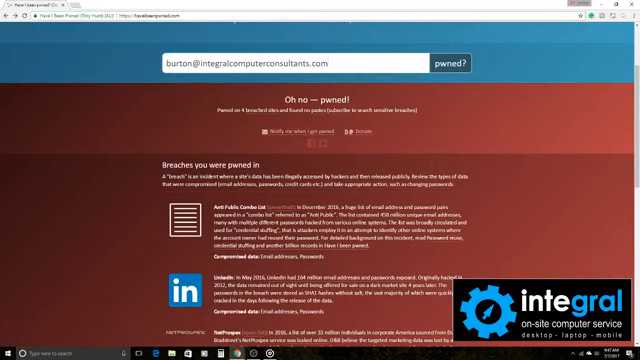
{"action": "scroll", "scroll_direction": "down", "scroll_amount": 3}
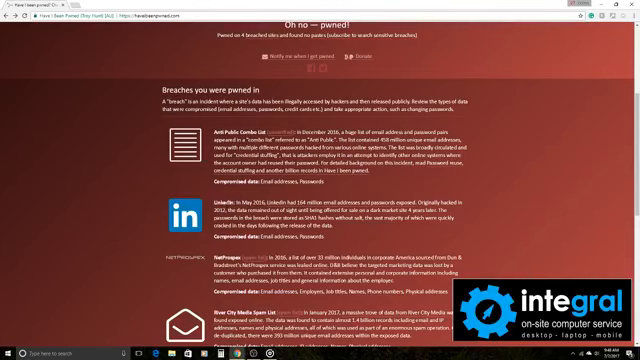
{"action": "scroll", "scroll_direction": "up", "scroll_amount": 3}
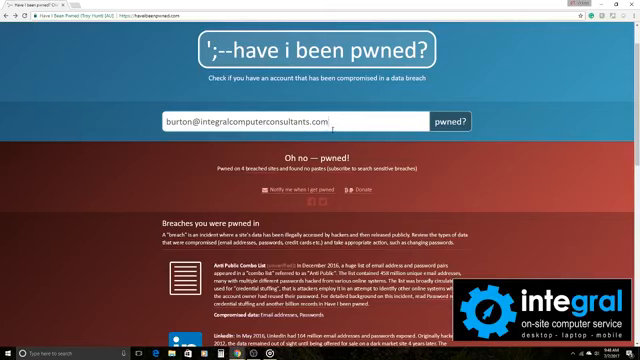
{"action": "scroll", "scroll_direction": "down", "scroll_amount": 3}
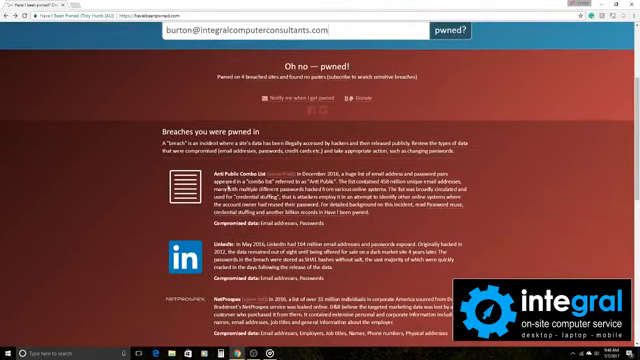
{"action": "scroll", "scroll_direction": "down", "scroll_amount": 3}
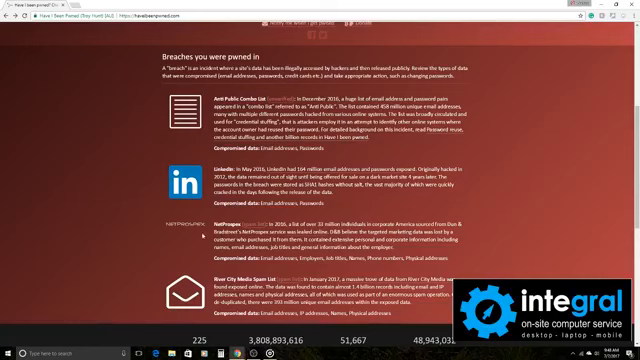
{"action": "scroll", "scroll_direction": "down", "scroll_amount": 3}
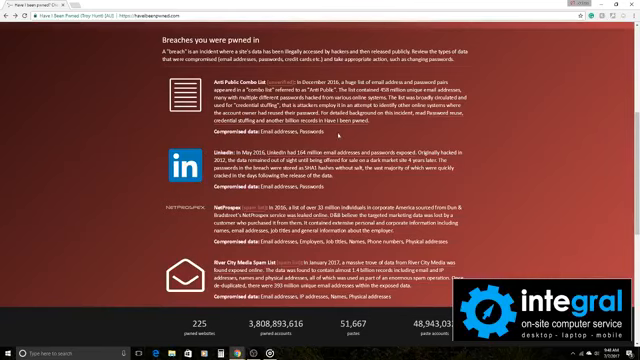
{"action": "mouse_move", "coordinate": [340, 180]}
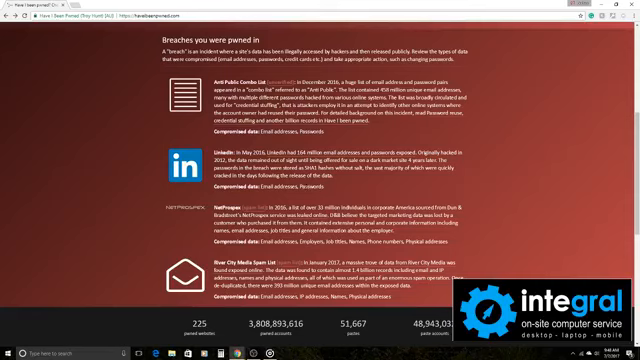
{"action": "scroll", "scroll_direction": "down", "scroll_amount": 3}
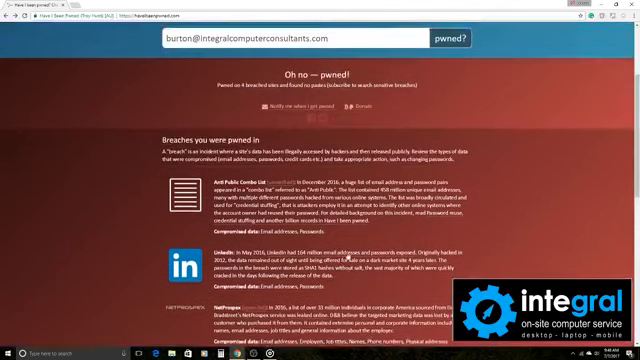
{"action": "scroll", "scroll_direction": "up", "scroll_amount": 3}
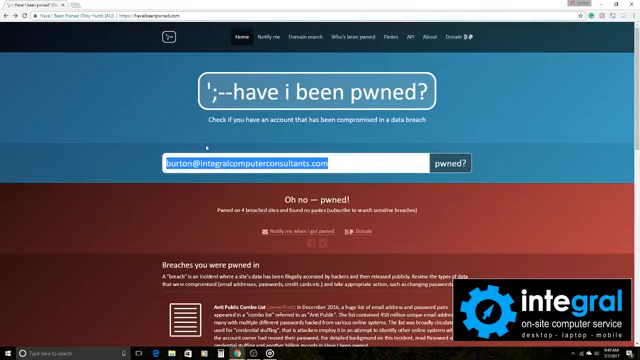
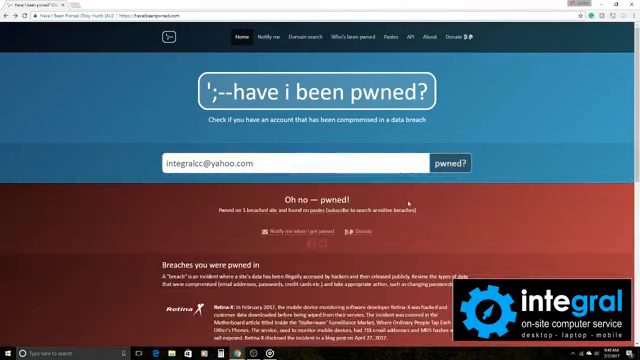
{"action": "scroll", "scroll_direction": "down", "scroll_amount": 3}
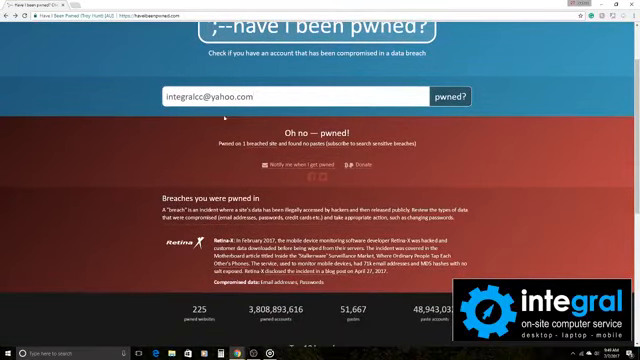
{"action": "scroll", "scroll_direction": "down", "scroll_amount": 3}
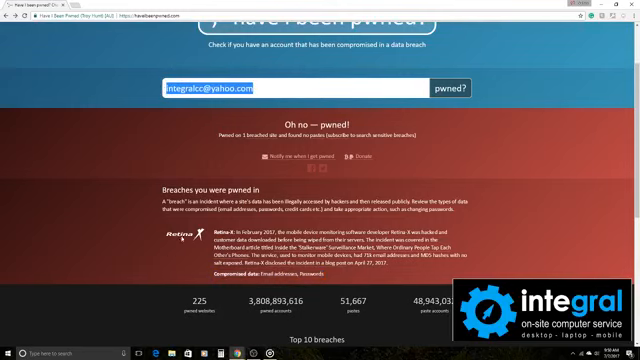
{"action": "scroll", "scroll_direction": "up", "scroll_amount": 3}
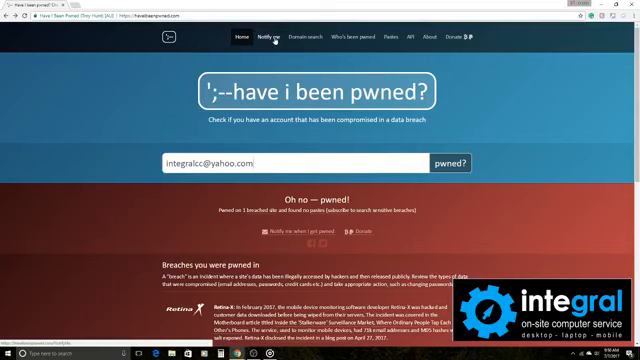
{"action": "left_click", "coordinate": [268, 40]}
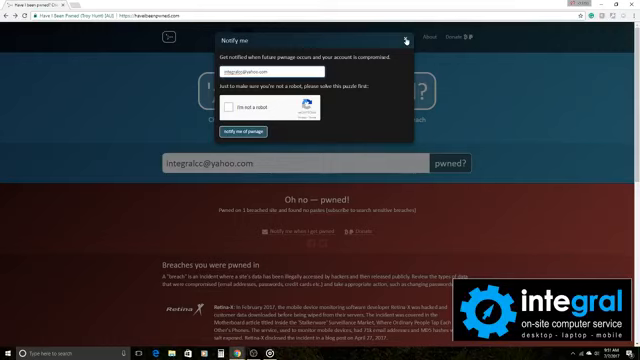
{"action": "left_click", "coordinate": [404, 40]}
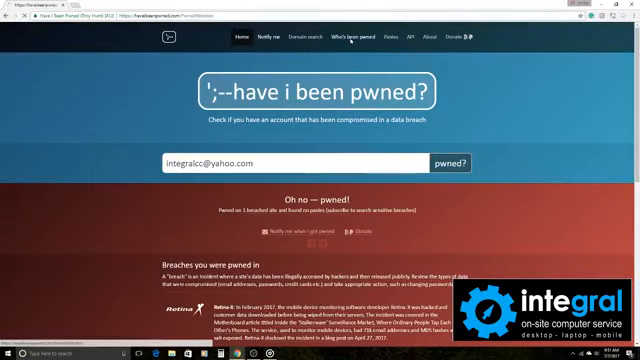
Browse the full Pwned websites list via 'Who's been pwned', scrolling through the breached sites
{"action": "left_click", "coordinate": [352, 36]}
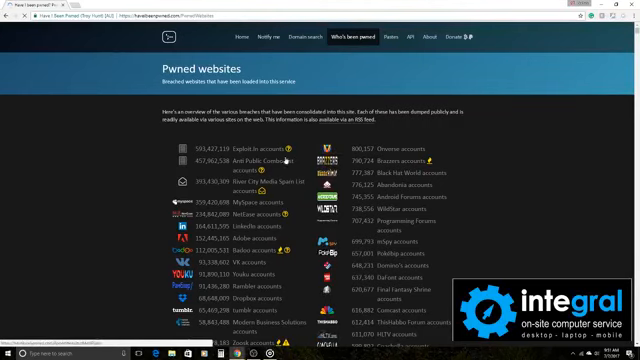
{"action": "scroll", "scroll_direction": "down", "scroll_amount": 3}
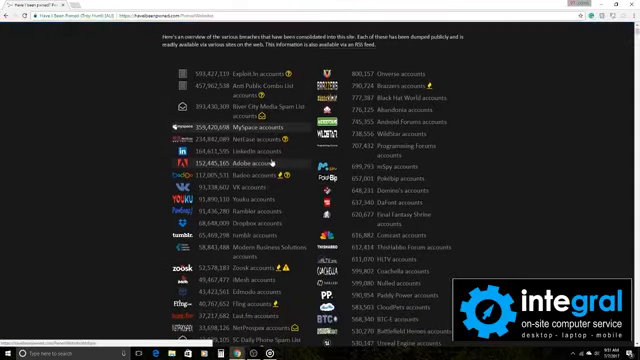
{"action": "scroll", "scroll_direction": "down", "scroll_amount": 3}
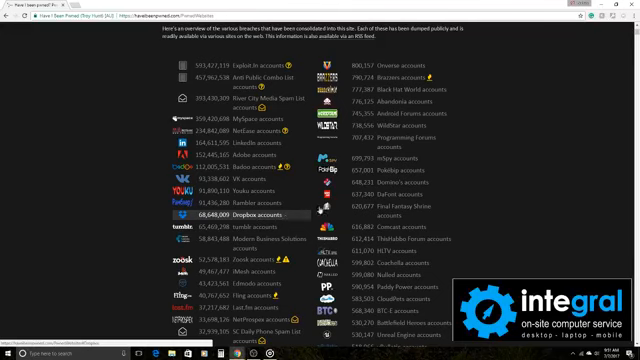
{"action": "scroll", "scroll_direction": "down", "scroll_amount": 3}
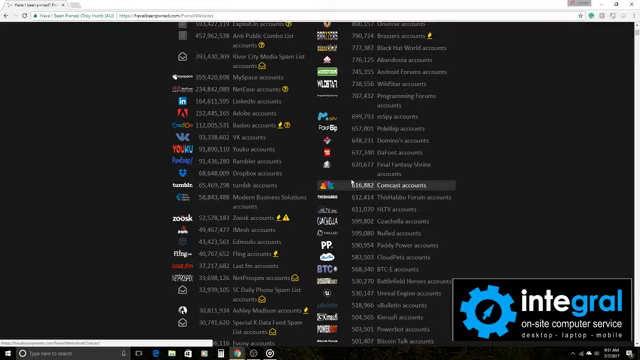
{"action": "scroll", "scroll_direction": "down", "scroll_amount": 3}
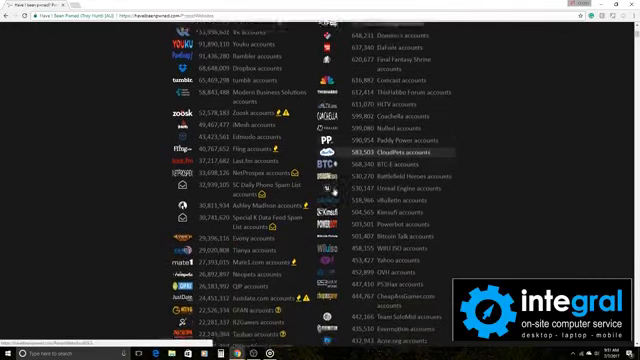
{"action": "scroll", "scroll_direction": "down", "scroll_amount": 3}
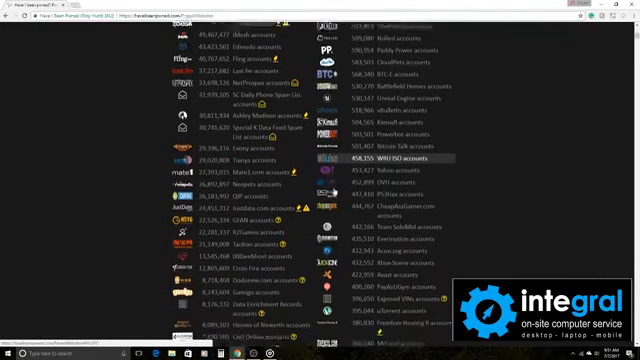
{"action": "scroll", "scroll_direction": "down", "scroll_amount": 3}
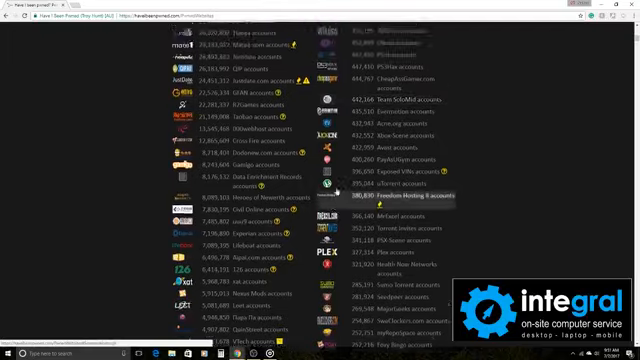
{"action": "scroll", "scroll_direction": "up", "scroll_amount": 3}
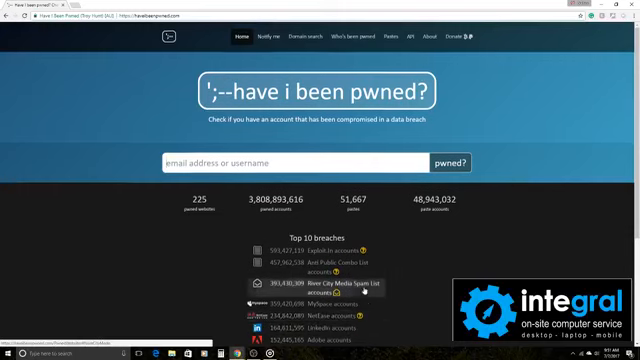
Scroll through the home page's Top 10 breaches list and back to the top
{"action": "scroll", "scroll_direction": "down", "scroll_amount": 3}
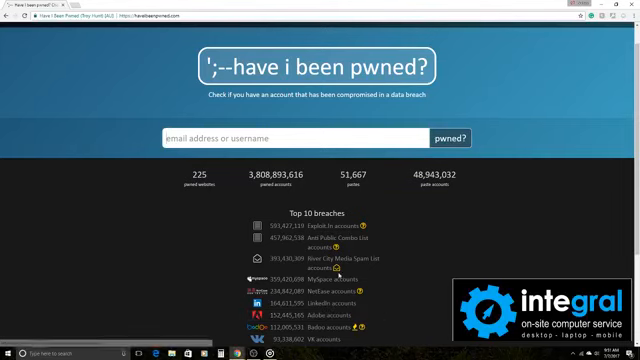
{"action": "scroll", "scroll_direction": "down", "scroll_amount": 3}
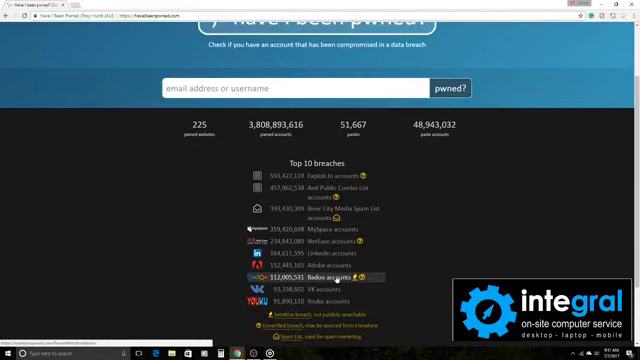
{"action": "scroll", "scroll_direction": "down", "scroll_amount": 3}
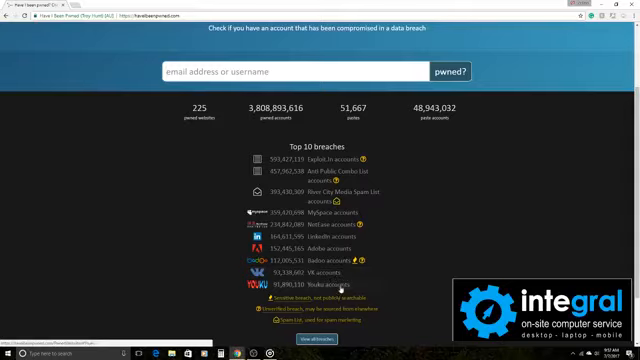
{"action": "scroll", "scroll_direction": "up", "scroll_amount": 3}
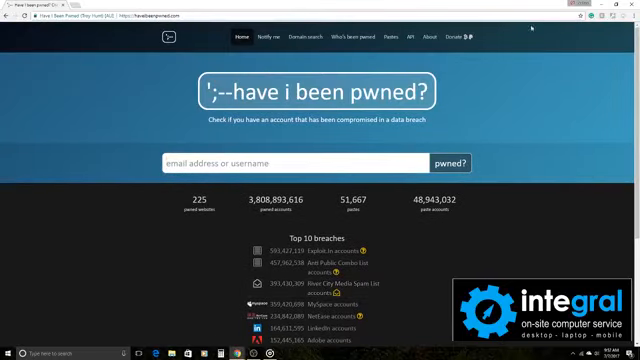